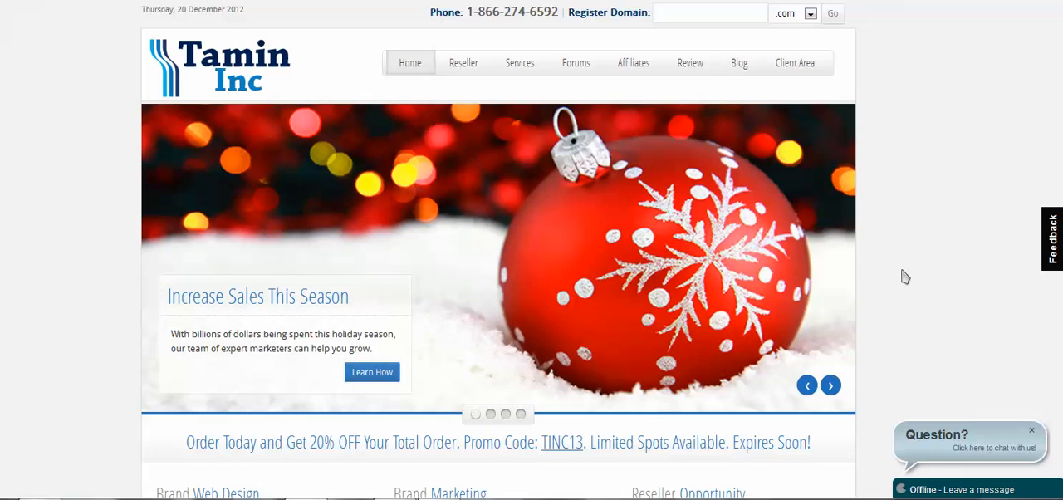
Scroll down the homepage past the slider to the Brand services and Recent Projects sections.
{"action": "scroll", "scroll_direction": "down", "scroll_amount": 3}
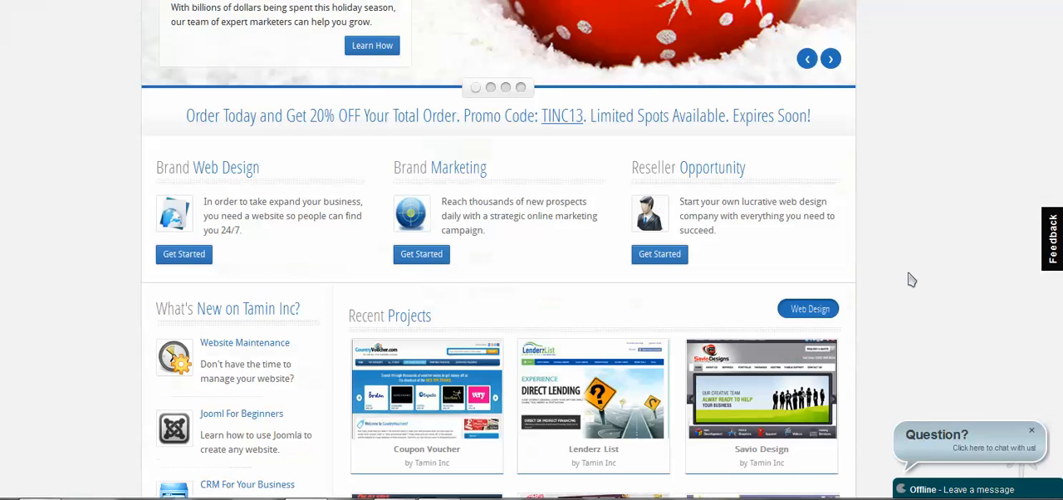
{"action": "scroll", "scroll_direction": "down", "scroll_amount": 3}
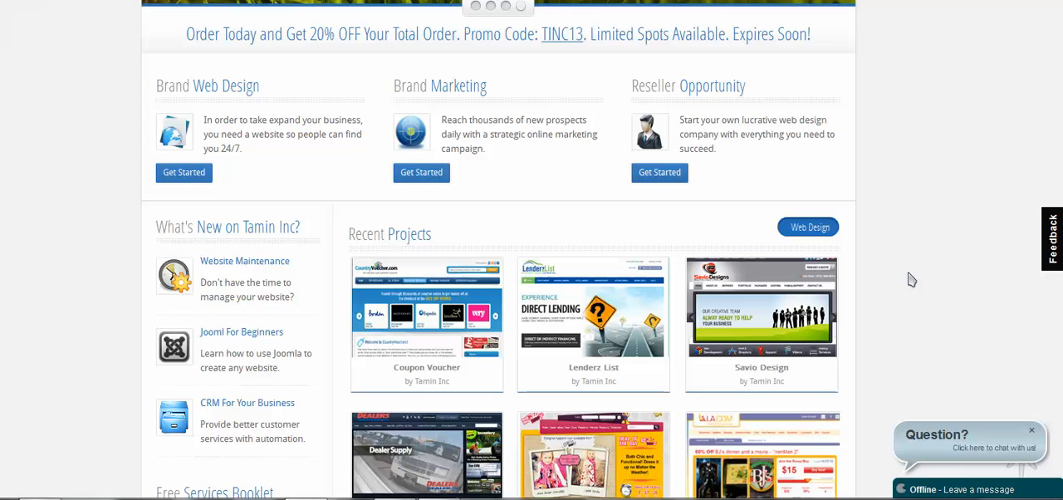
{"action": "mouse_move", "coordinate": [927, 133]}
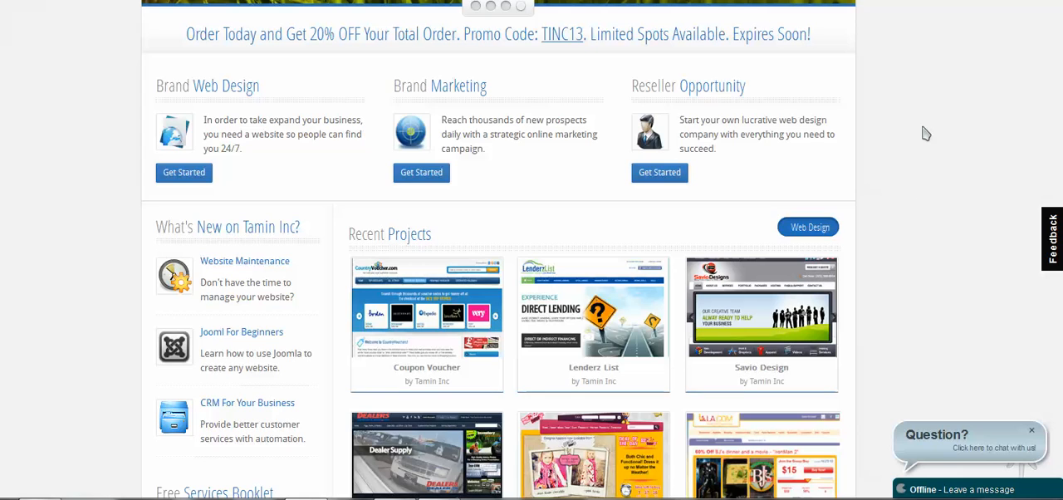
{"action": "mouse_move", "coordinate": [943, 139]}
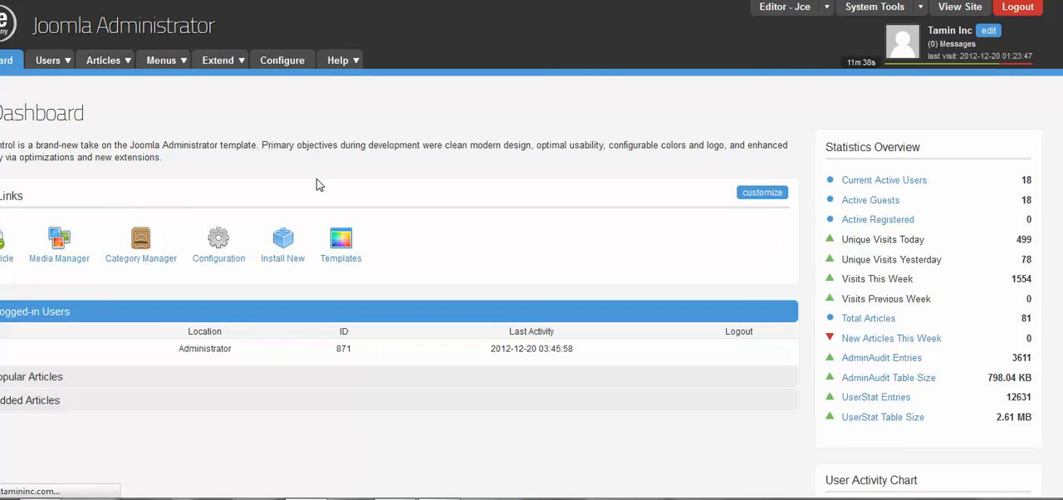
{"action": "mouse_move", "coordinate": [339, 183]}
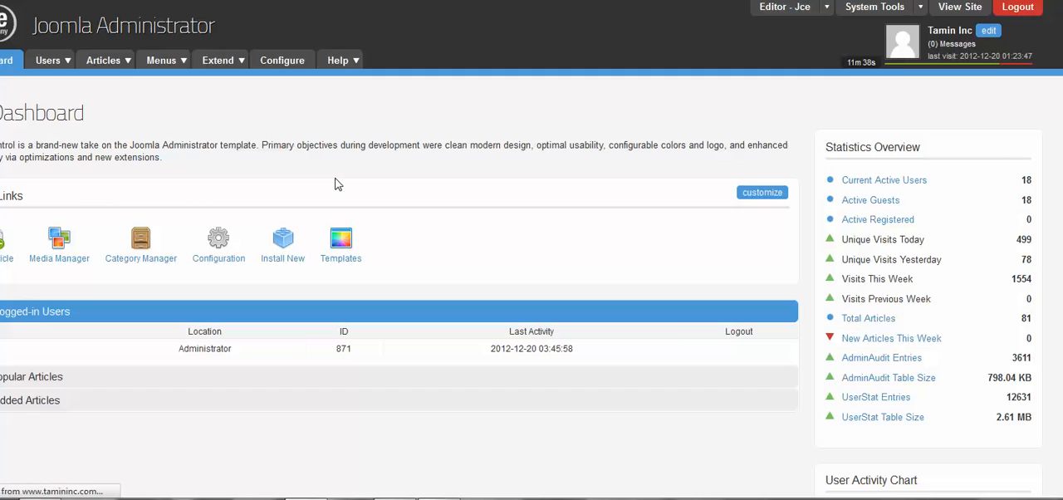
Open the Article Manager from the Administrator dashboard and look down the article list.
{"action": "left_click", "coordinate": [103, 60]}
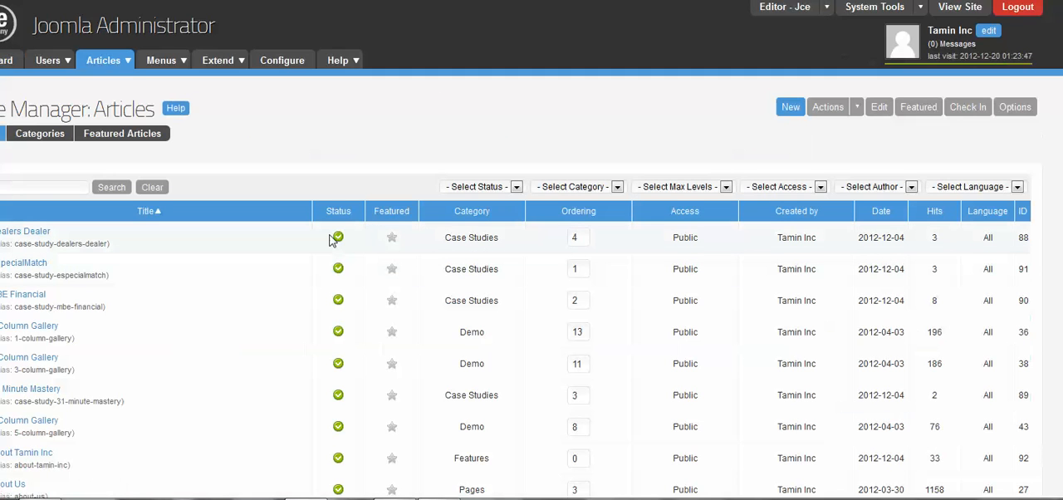
{"action": "scroll", "scroll_direction": "down", "scroll_amount": 3}
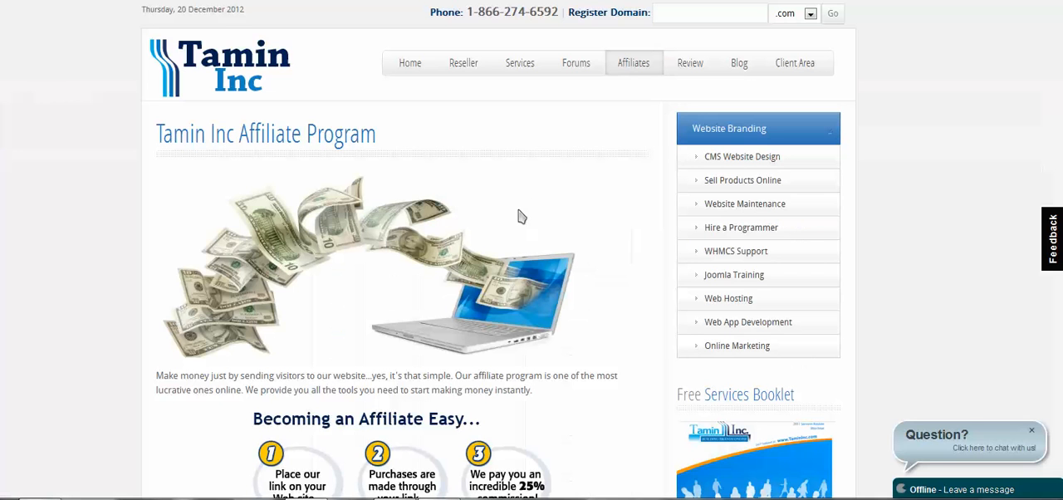
{"action": "mouse_move", "coordinate": [522, 192]}
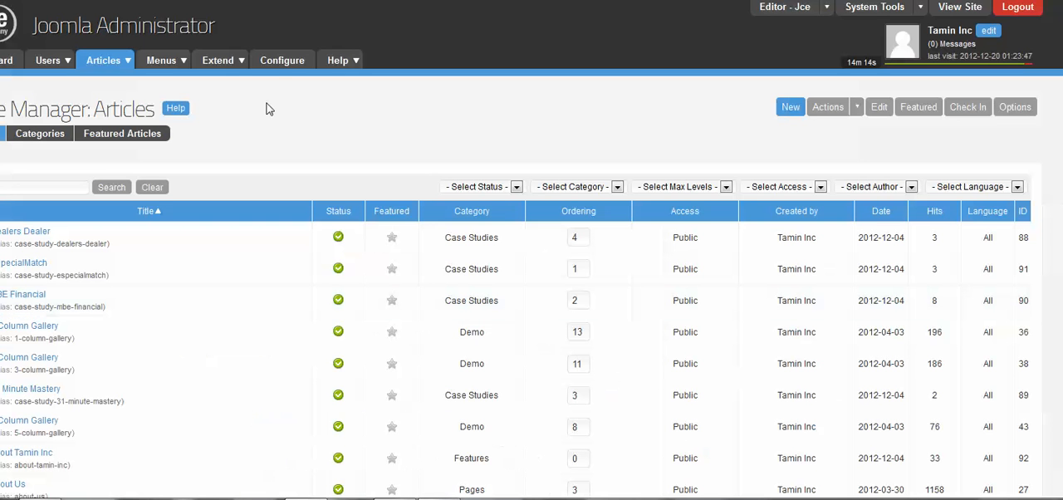
Return to the public Affiliate Program page and open the site's Forums board.
{"action": "left_click", "coordinate": [216, 60]}
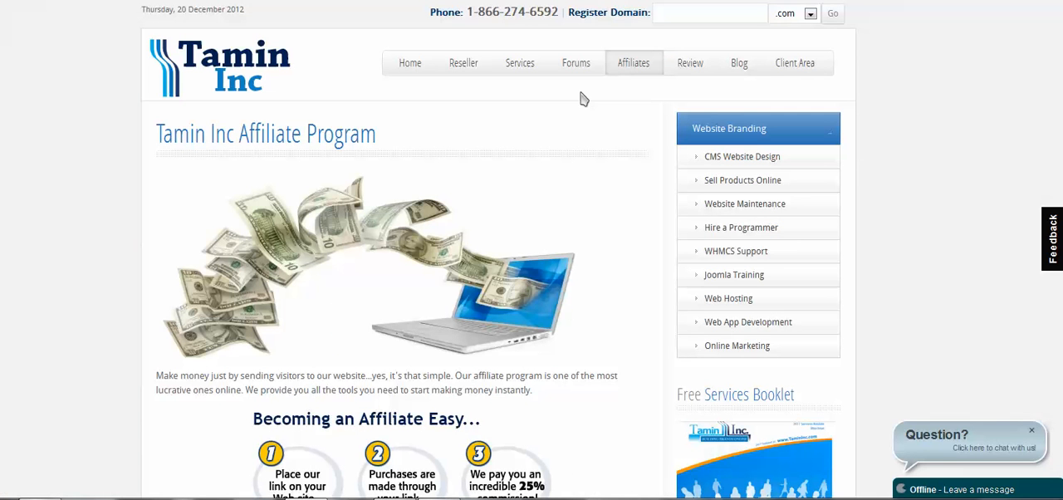
{"action": "mouse_move", "coordinate": [425, 31]}
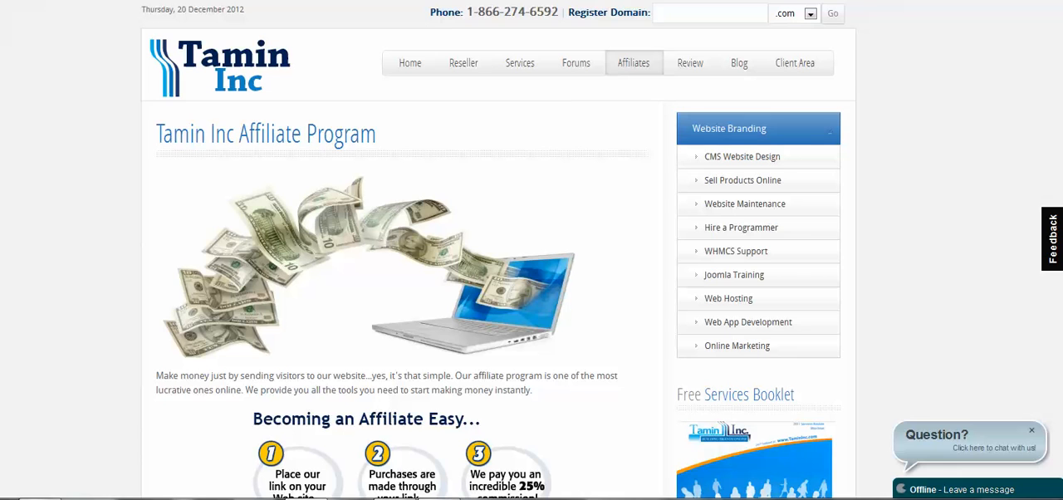
{"action": "left_click", "coordinate": [574, 63]}
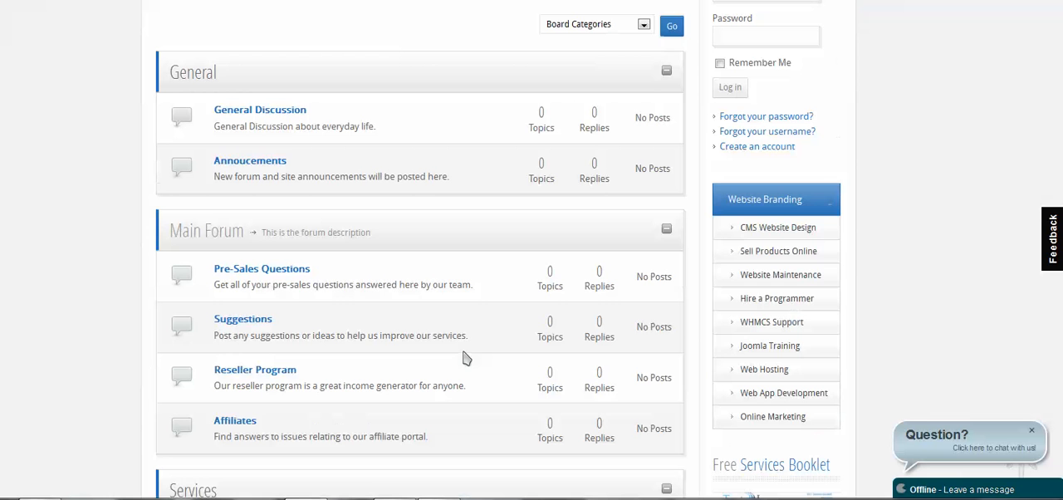
Look through the General and Main Forum categories, then go back to the homepage via Home.
{"action": "scroll", "scroll_direction": "down", "scroll_amount": 3}
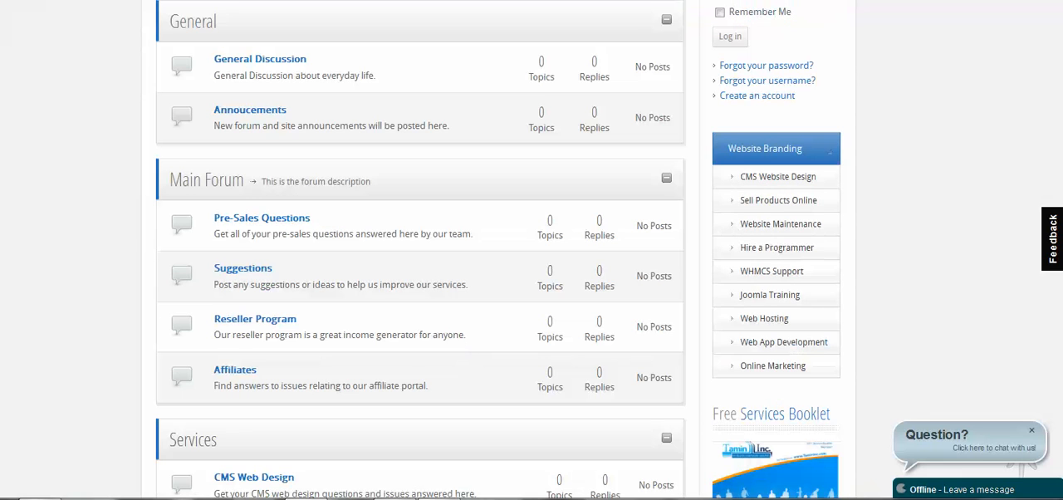
{"action": "left_click", "coordinate": [739, 63]}
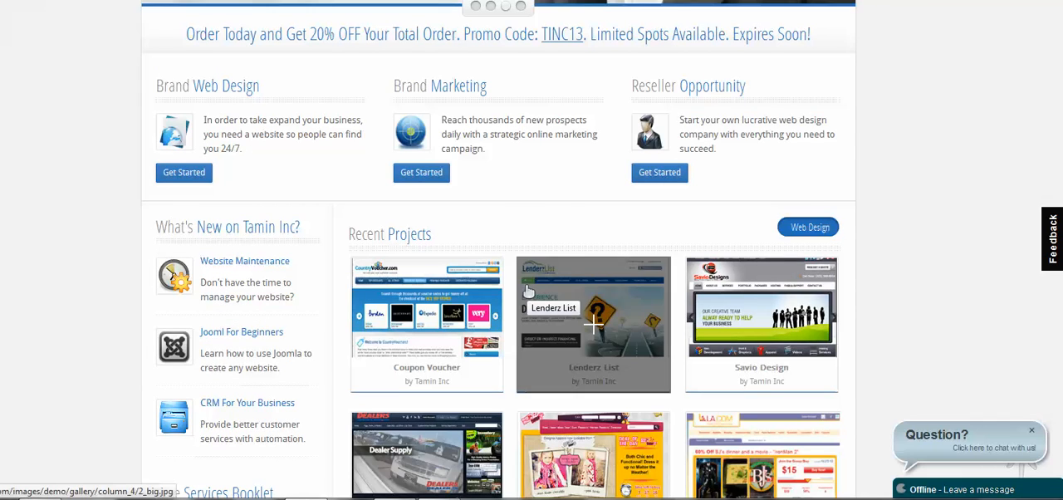
Scroll the homepage to the Latest Blogs and Free Joomla 2.5 Tutorials boxes, then back up slightly.
{"action": "scroll", "scroll_direction": "down", "scroll_amount": 3}
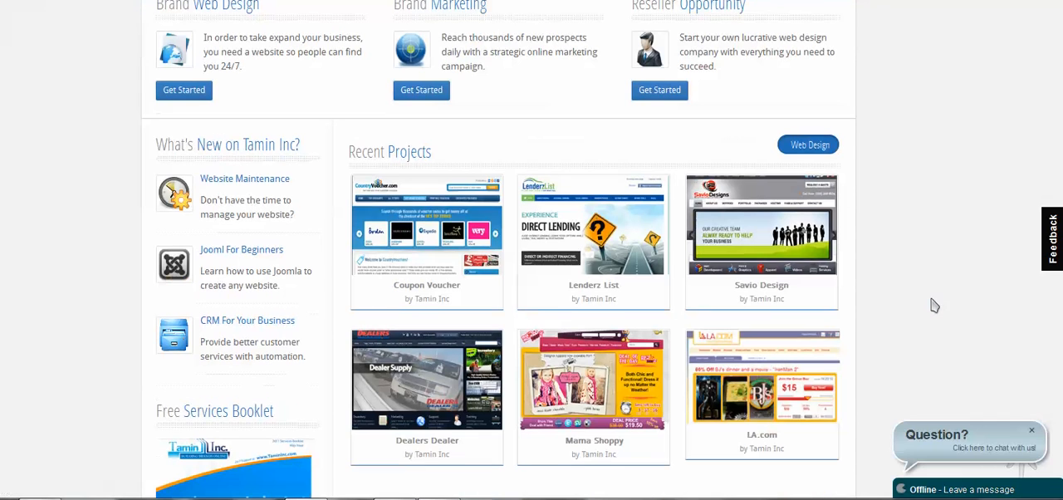
{"action": "scroll", "scroll_direction": "down", "scroll_amount": 3}
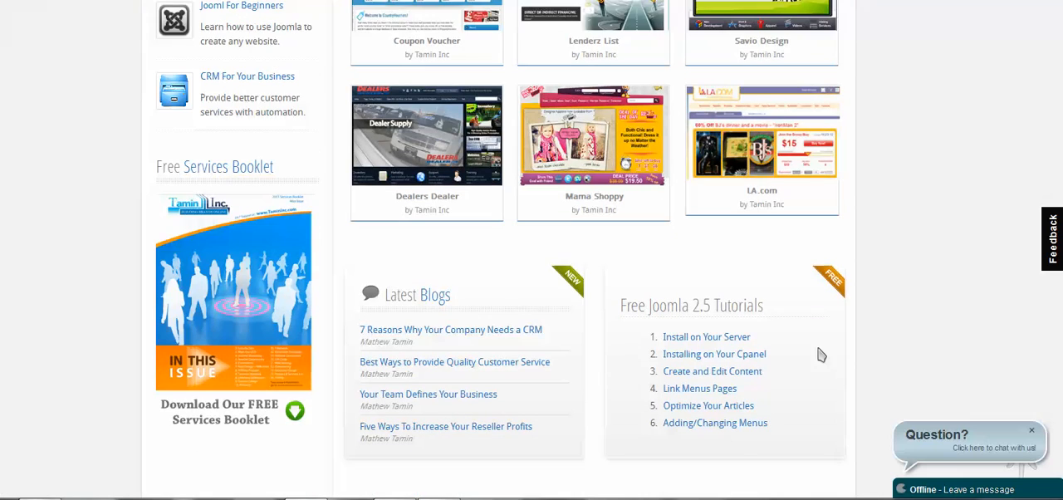
{"action": "mouse_move", "coordinate": [766, 312]}
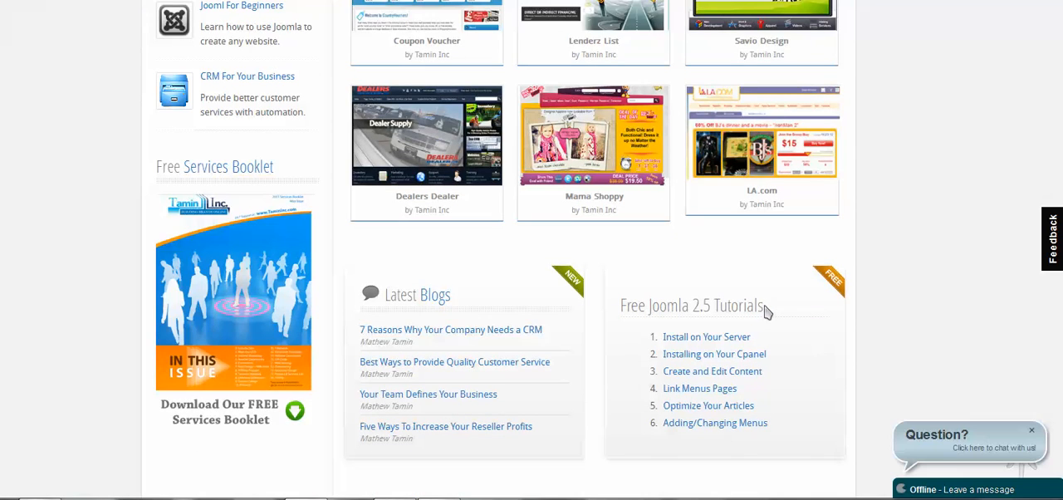
{"action": "mouse_move", "coordinate": [761, 338]}
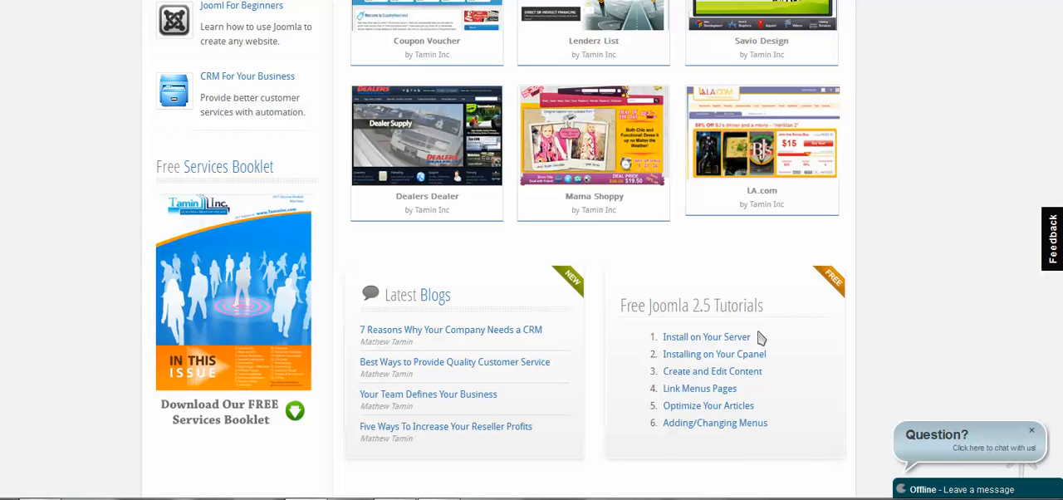
{"action": "scroll", "scroll_direction": "up", "scroll_amount": 3}
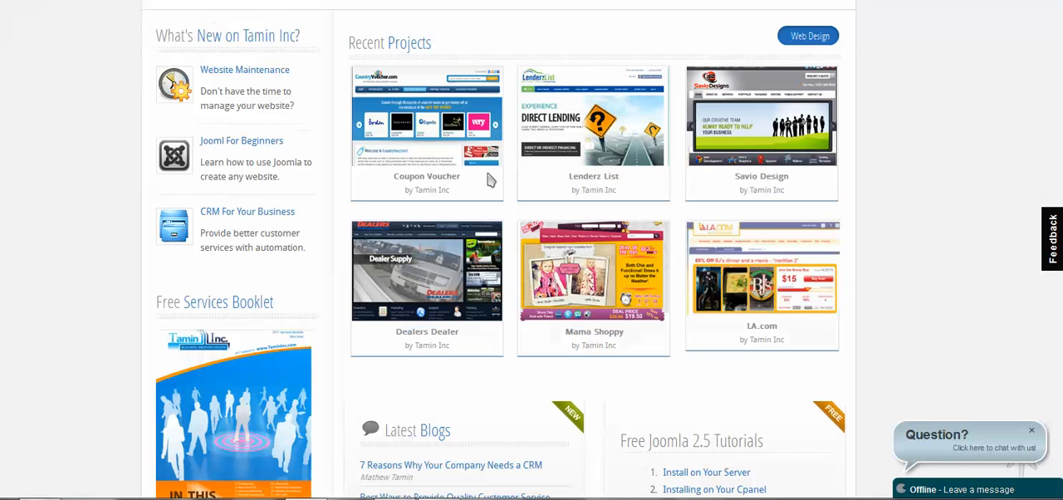